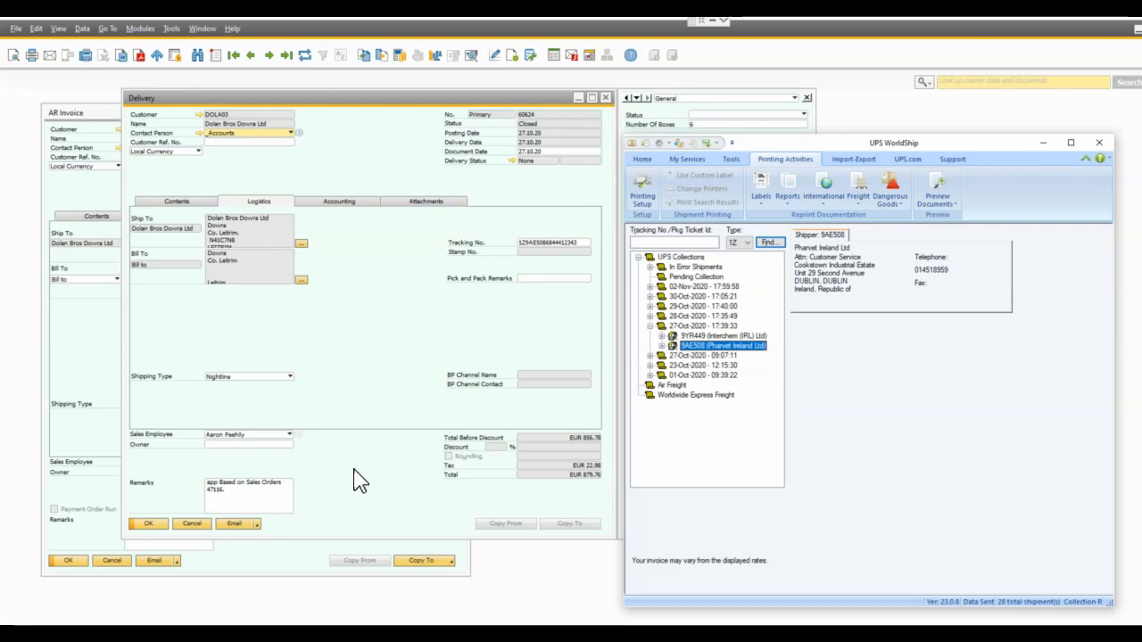
{"action": "mouse_move", "coordinate": [437, 156]}
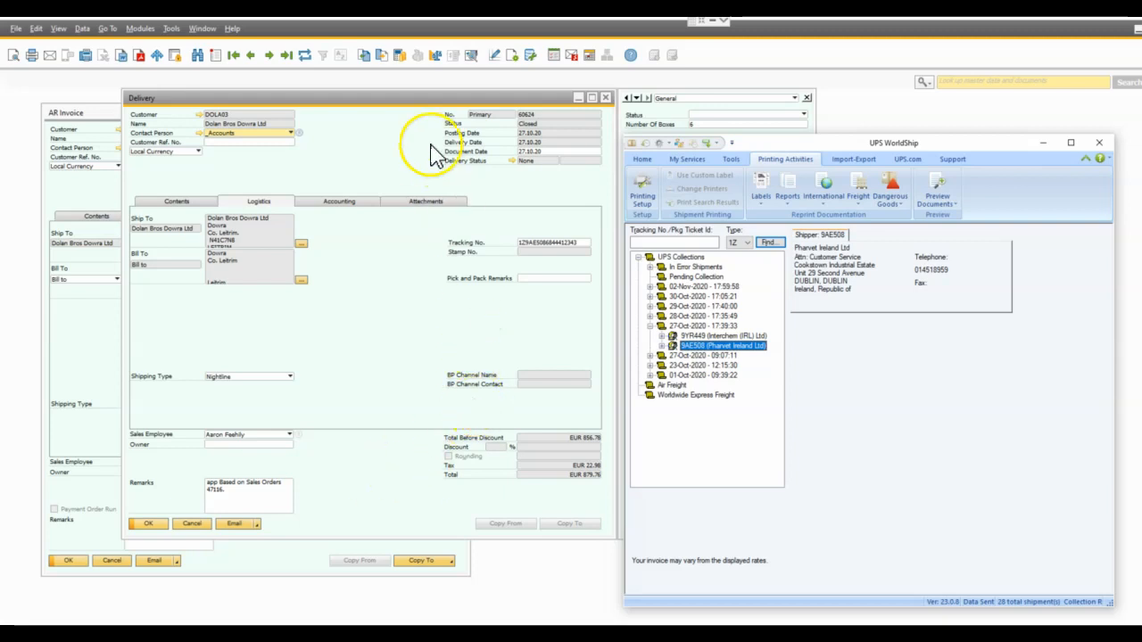
{"action": "mouse_move", "coordinate": [218, 326]}
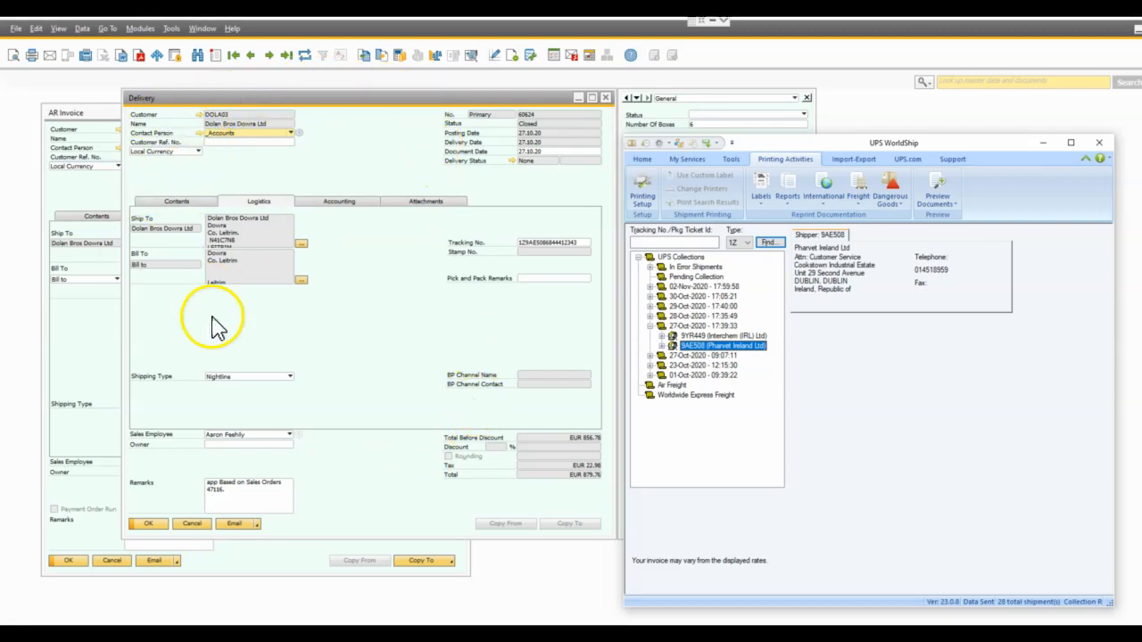
{"action": "mouse_move", "coordinate": [221, 237]}
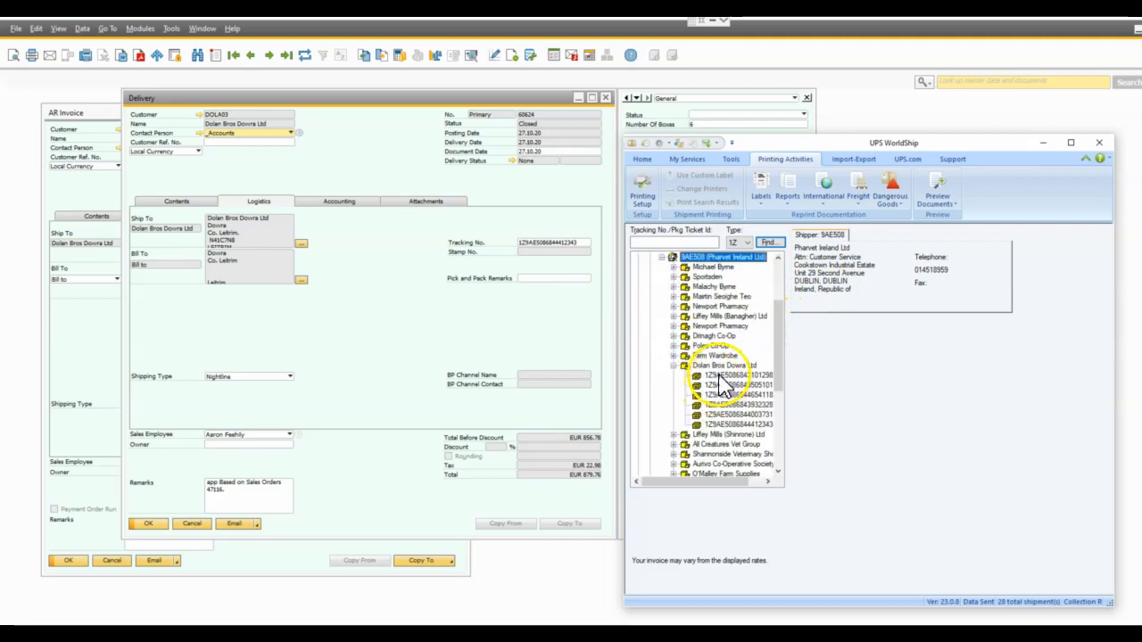
{"action": "mouse_move", "coordinate": [721, 379]}
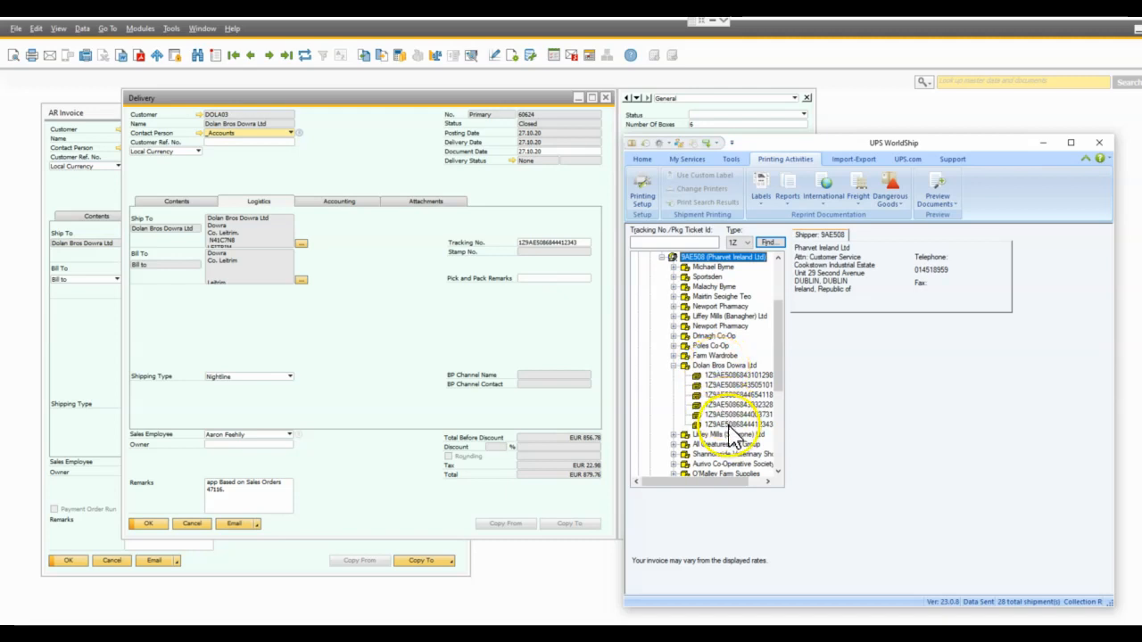
- Select Dolan Bros Dowra Ltd's last package tracking number under shipment SAE508
{"action": "left_click", "coordinate": [732, 424]}
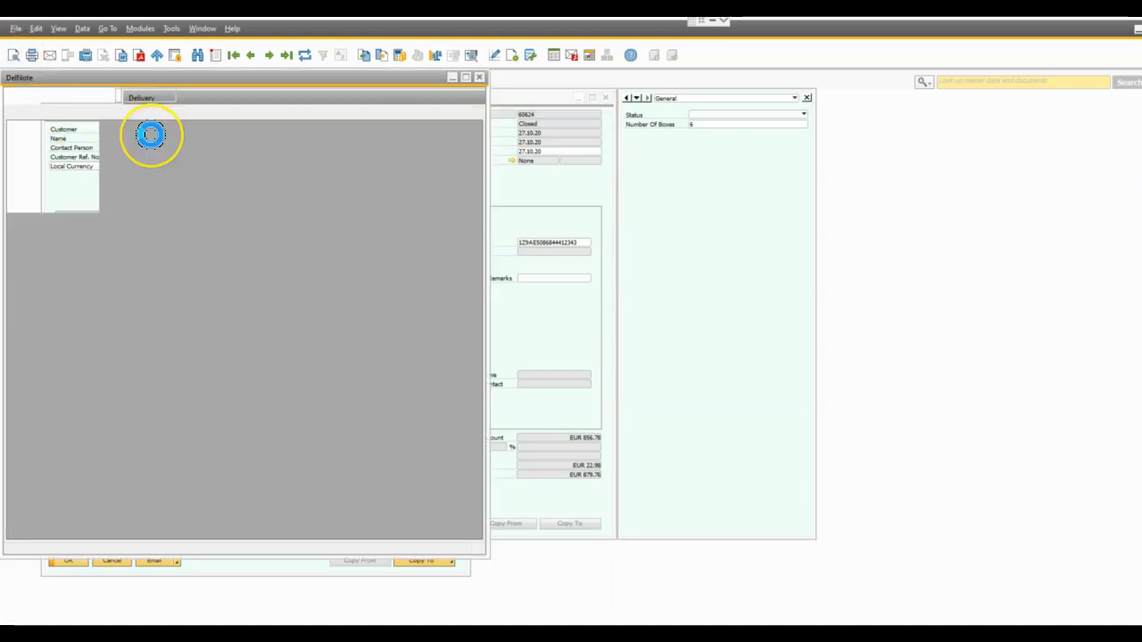
- Close the DelNote preview to reveal delivery 60624 with its tracking number
{"action": "left_click", "coordinate": [151, 134]}
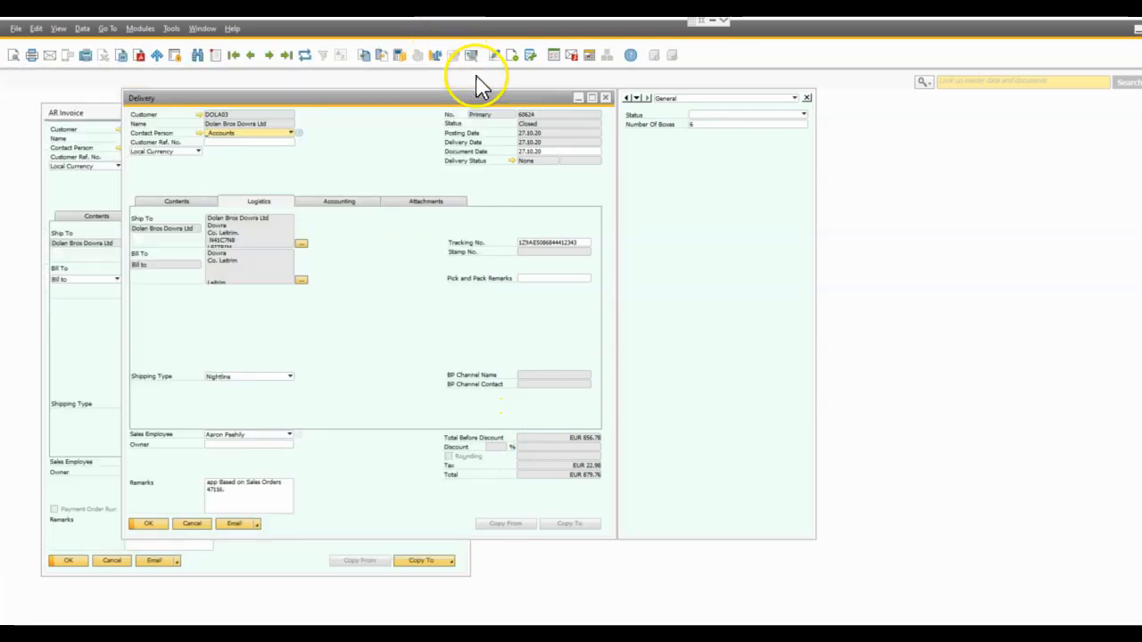
{"action": "mouse_move", "coordinate": [198, 158]}
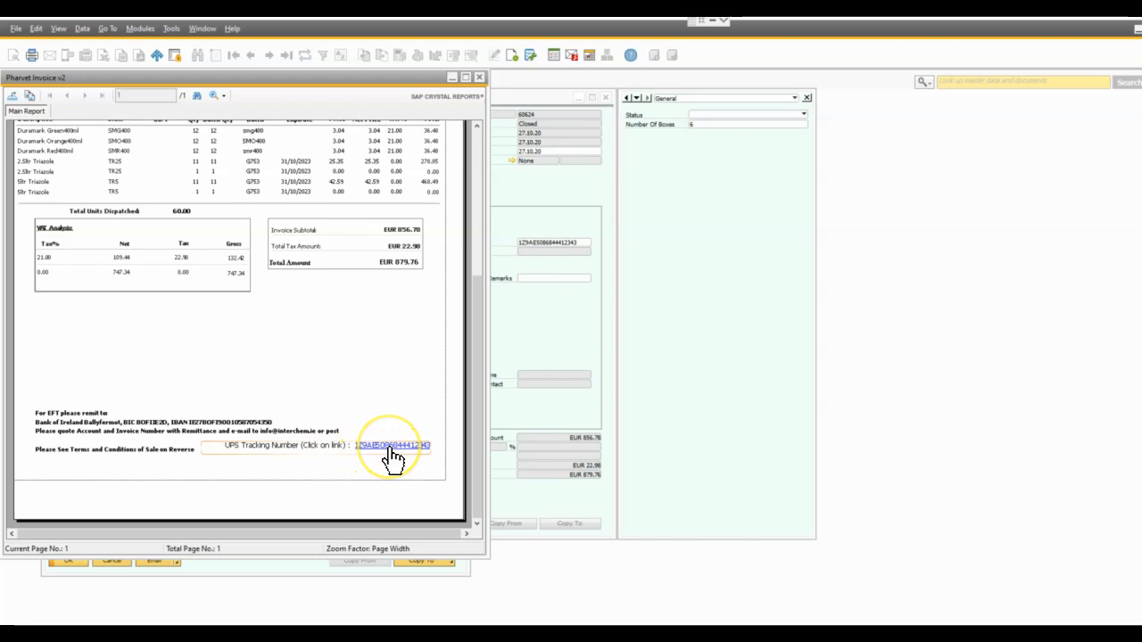
{"action": "left_click", "coordinate": [391, 445]}
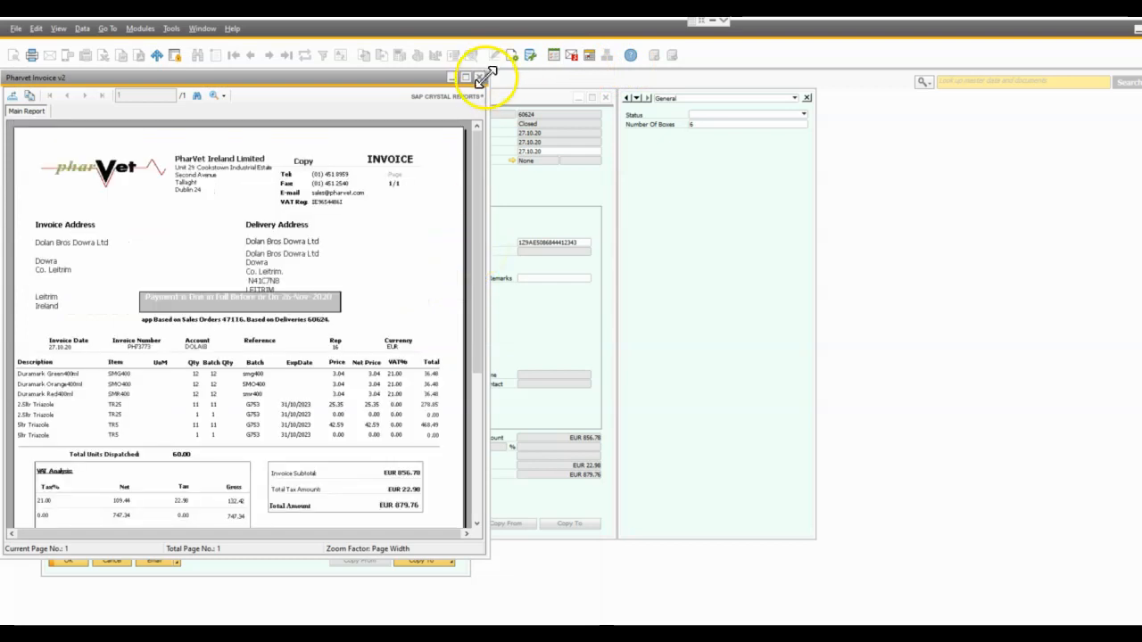
{"action": "left_click", "coordinate": [479, 77]}
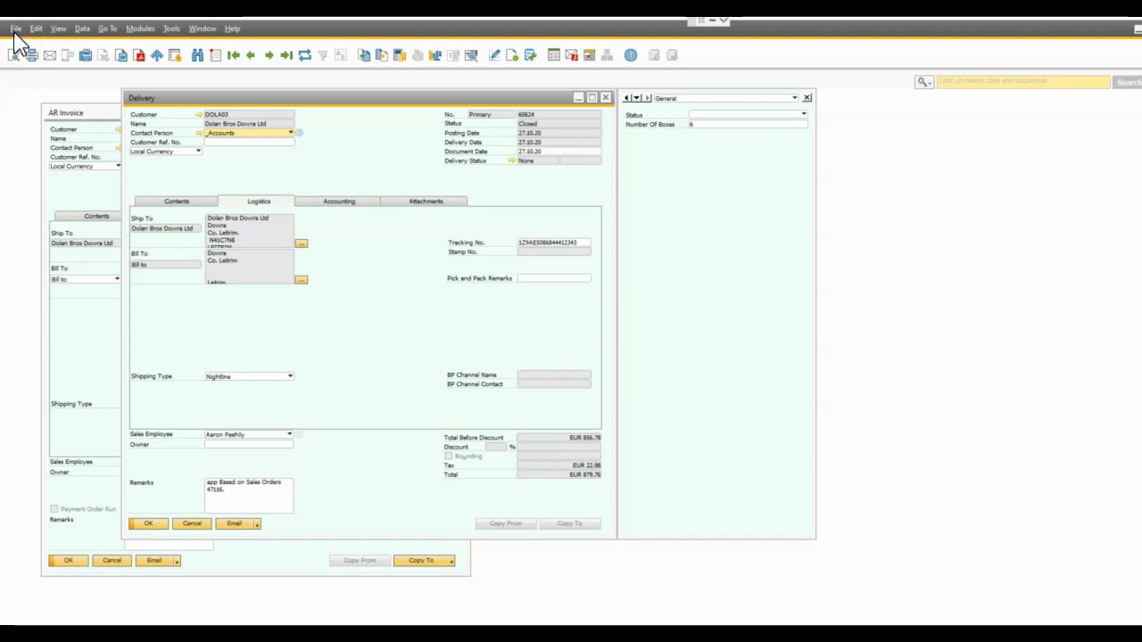
- Preview delivery 60624 using the DangerousGoodsLabel001 layout
{"action": "left_click", "coordinate": [15, 28]}
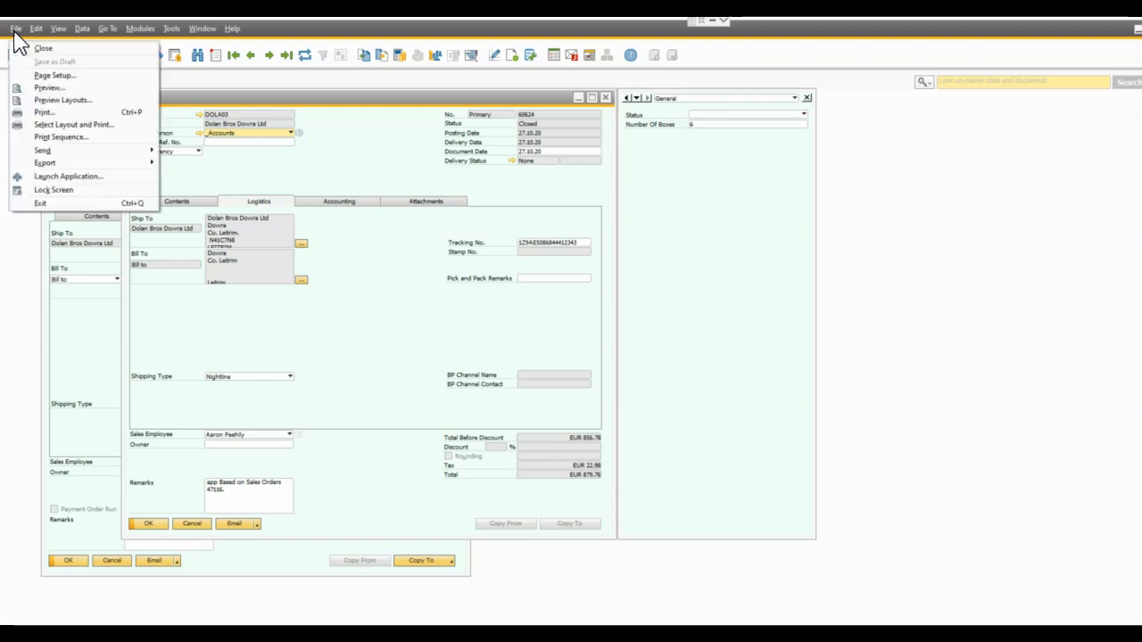
{"action": "left_click", "coordinate": [74, 124]}
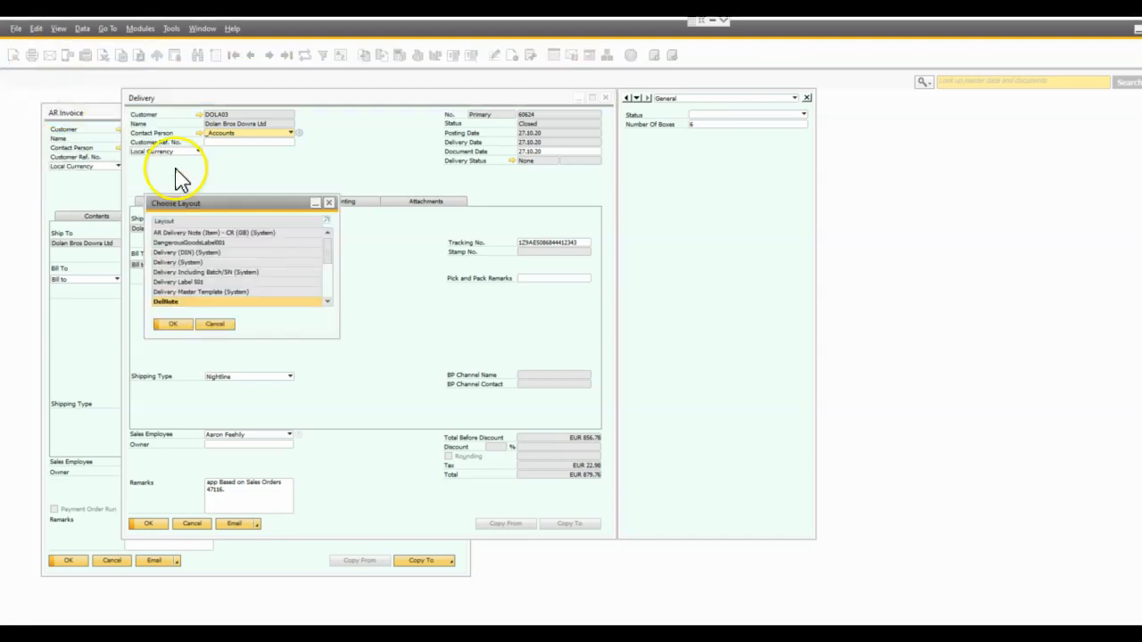
{"action": "left_click", "coordinate": [173, 324]}
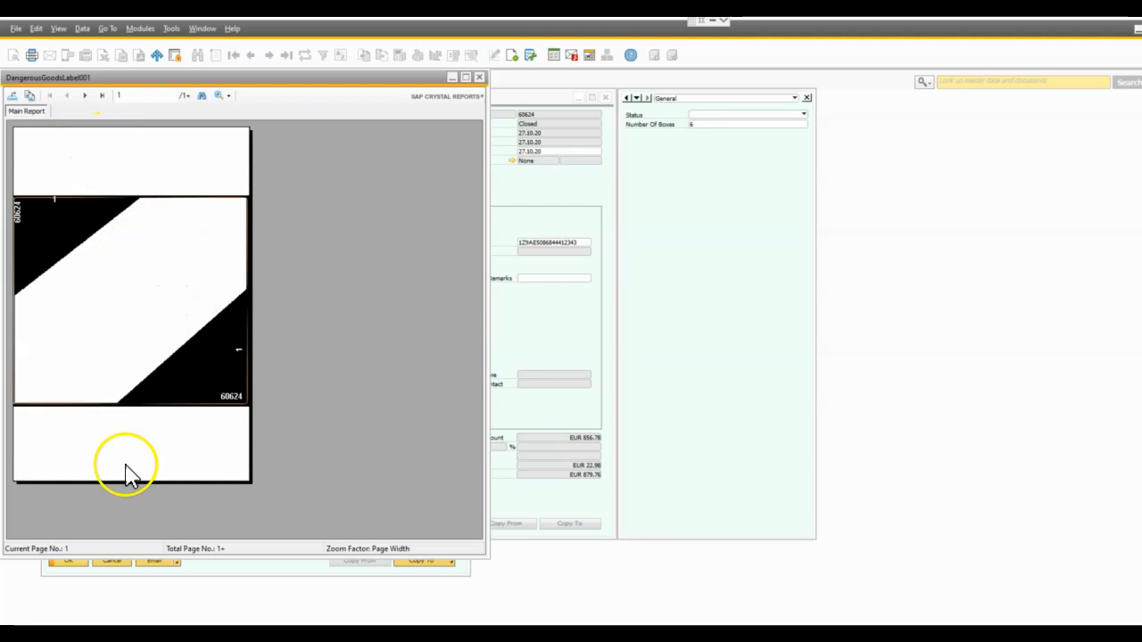
{"action": "mouse_move", "coordinate": [250, 424]}
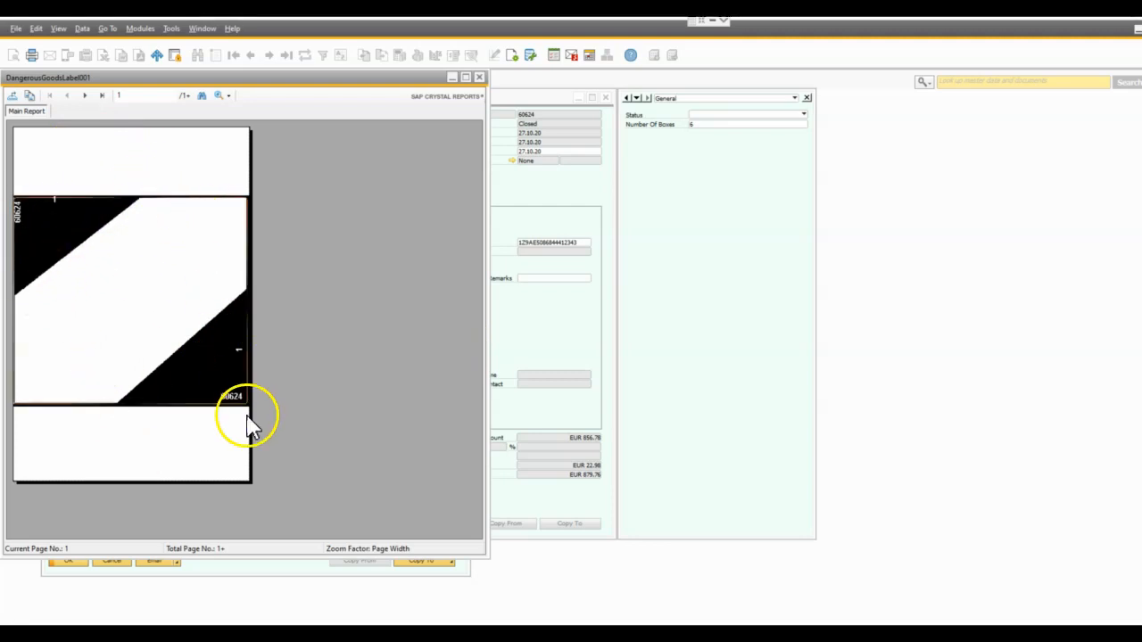
{"action": "mouse_move", "coordinate": [134, 223]}
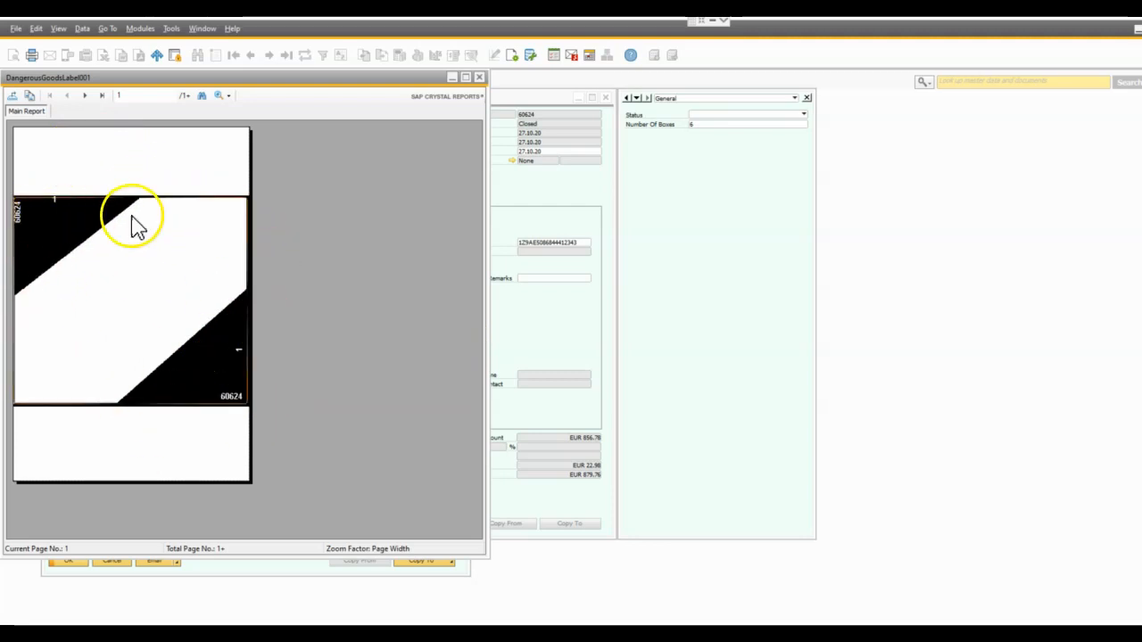
{"action": "mouse_move", "coordinate": [192, 348]}
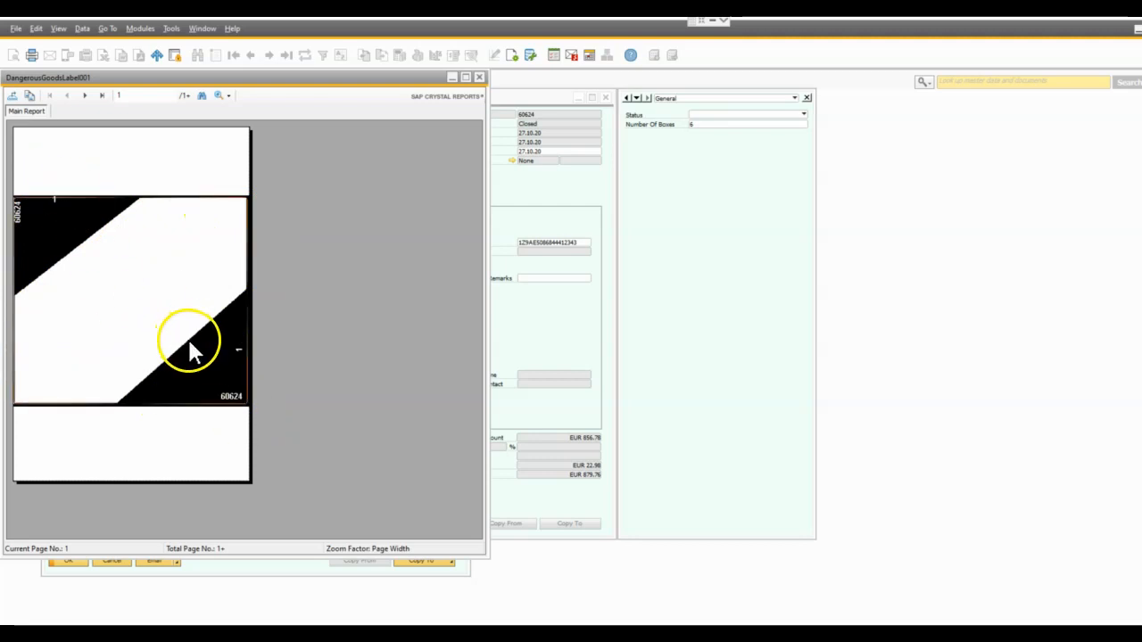
{"action": "mouse_move", "coordinate": [27, 219]}
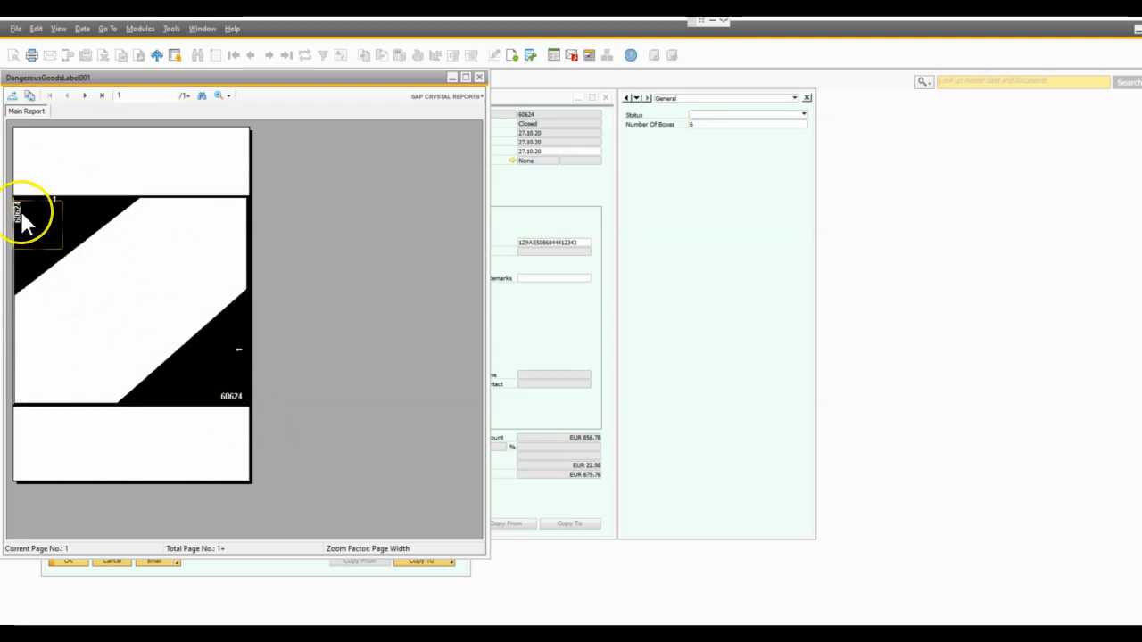
{"action": "mouse_move", "coordinate": [49, 221]}
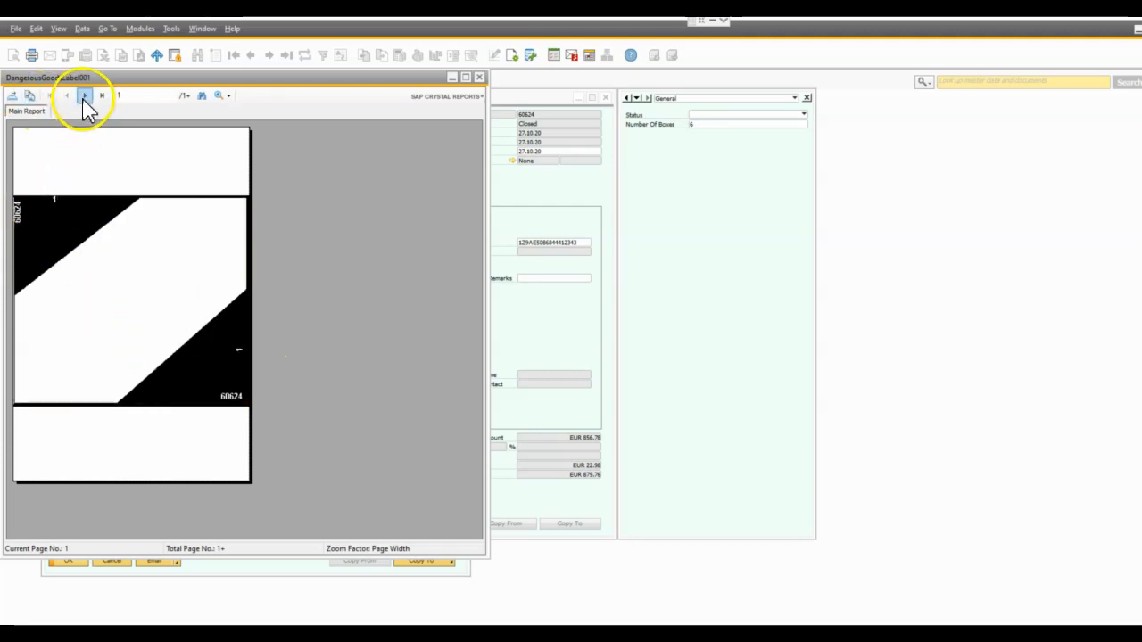
- Advance through the dangerous goods label pages to labels 4 and 5
{"action": "left_click", "coordinate": [84, 95]}
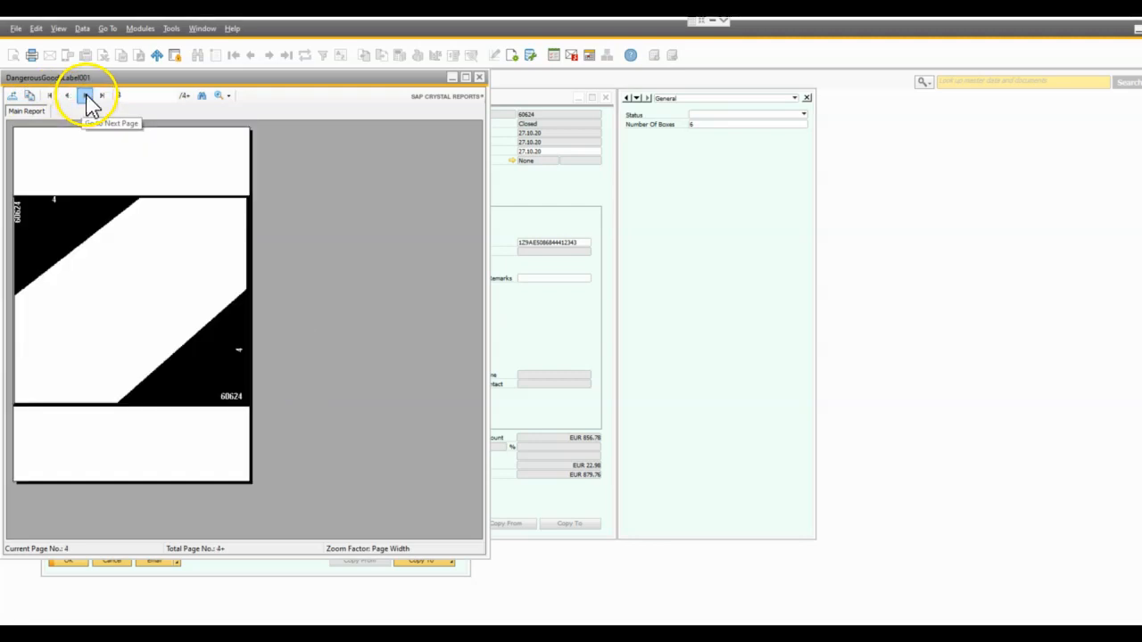
{"action": "left_click", "coordinate": [84, 96]}
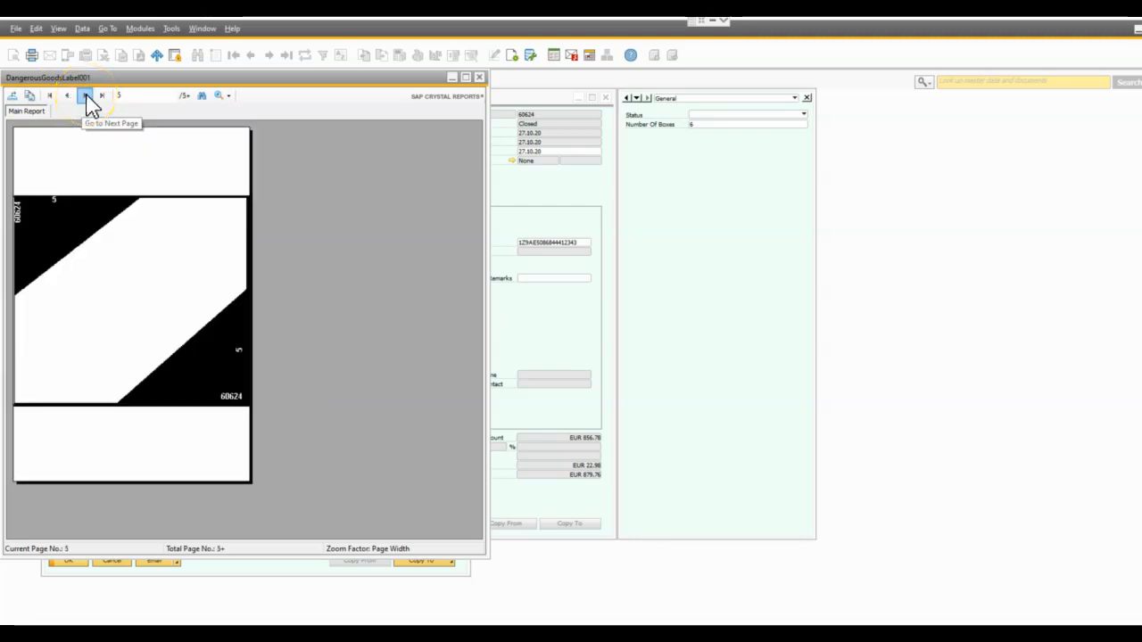
{"action": "left_click", "coordinate": [479, 77]}
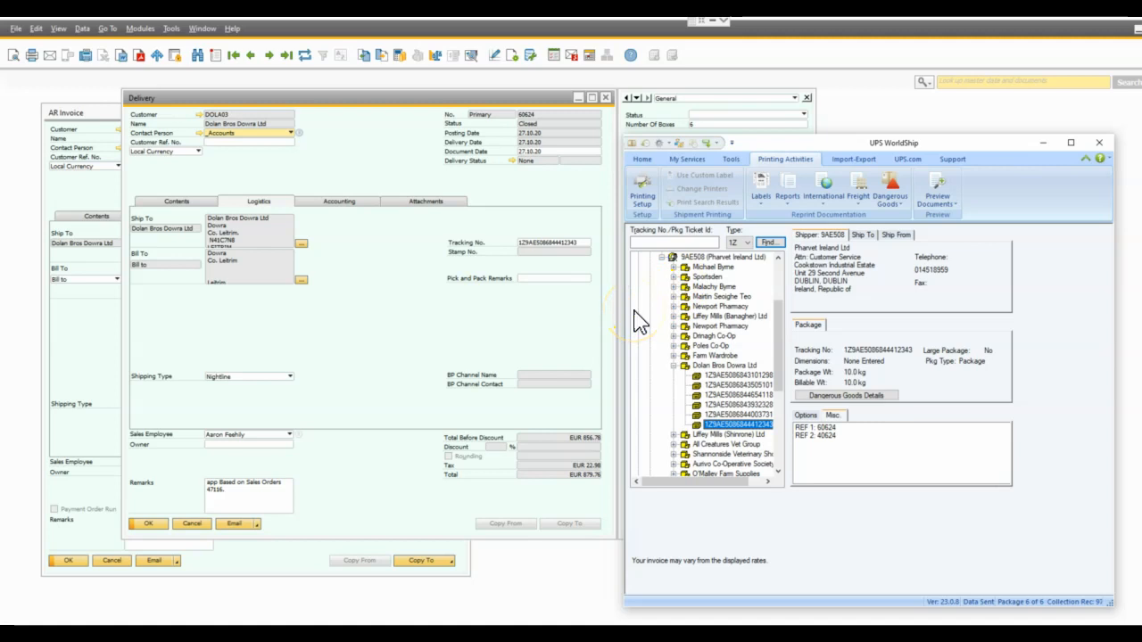
{"action": "mouse_move", "coordinate": [633, 320]}
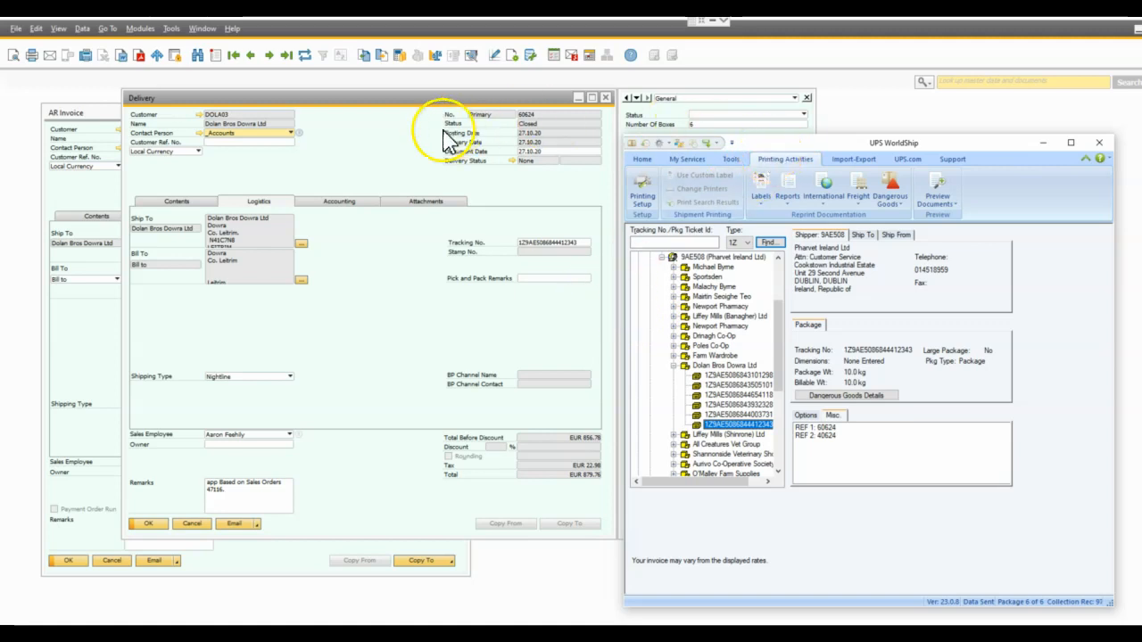
{"action": "mouse_move", "coordinate": [397, 317]}
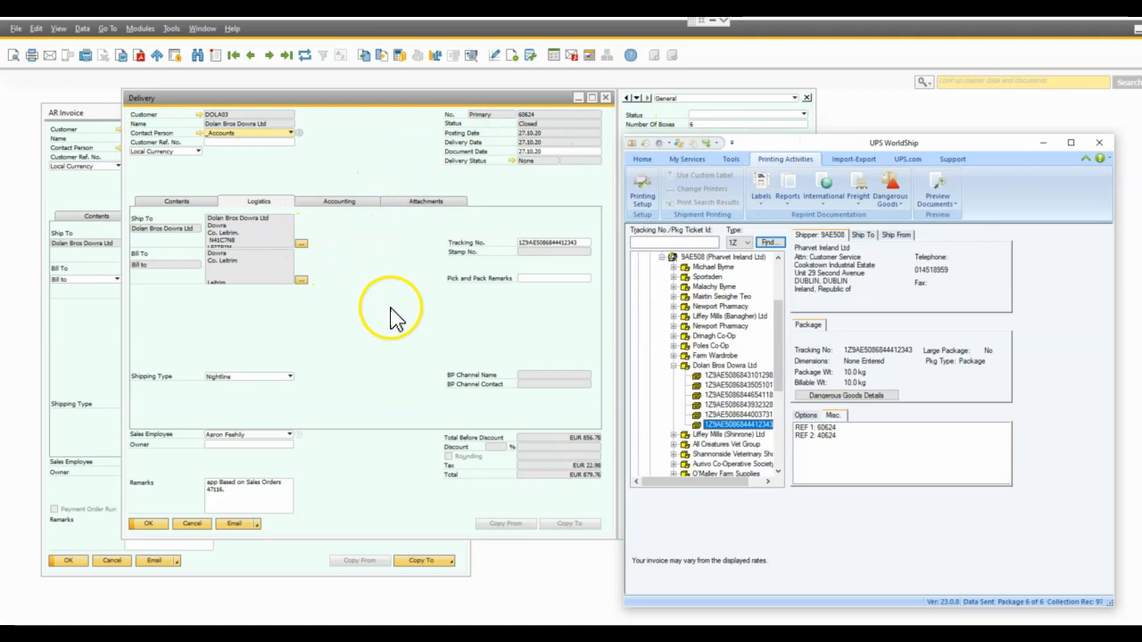
{"action": "mouse_move", "coordinate": [450, 270]}
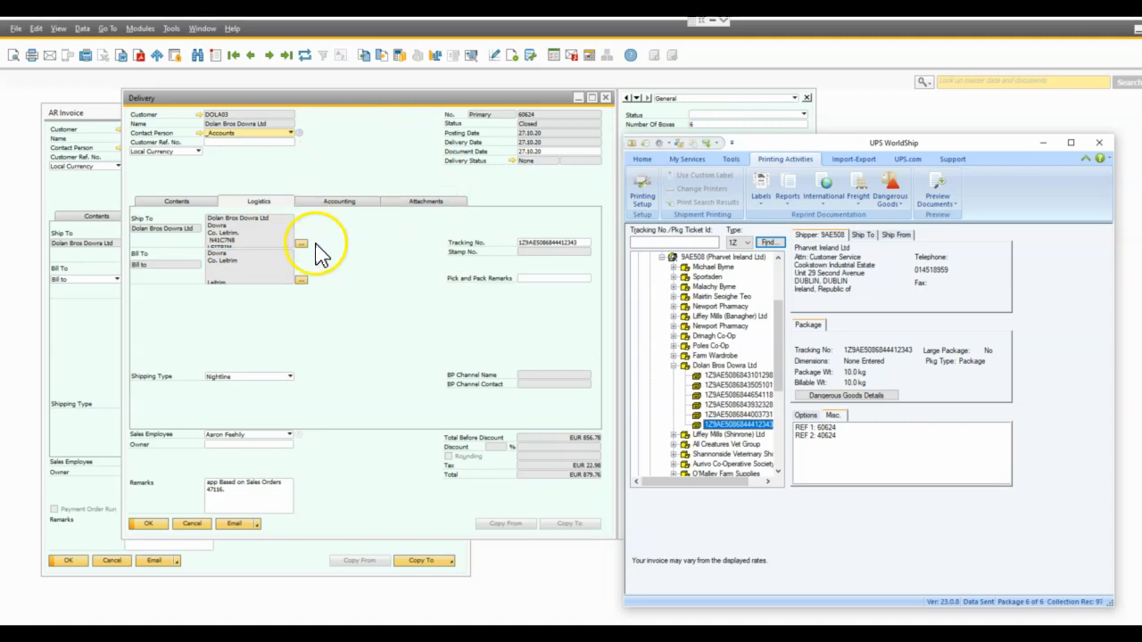
{"action": "mouse_move", "coordinate": [424, 284]}
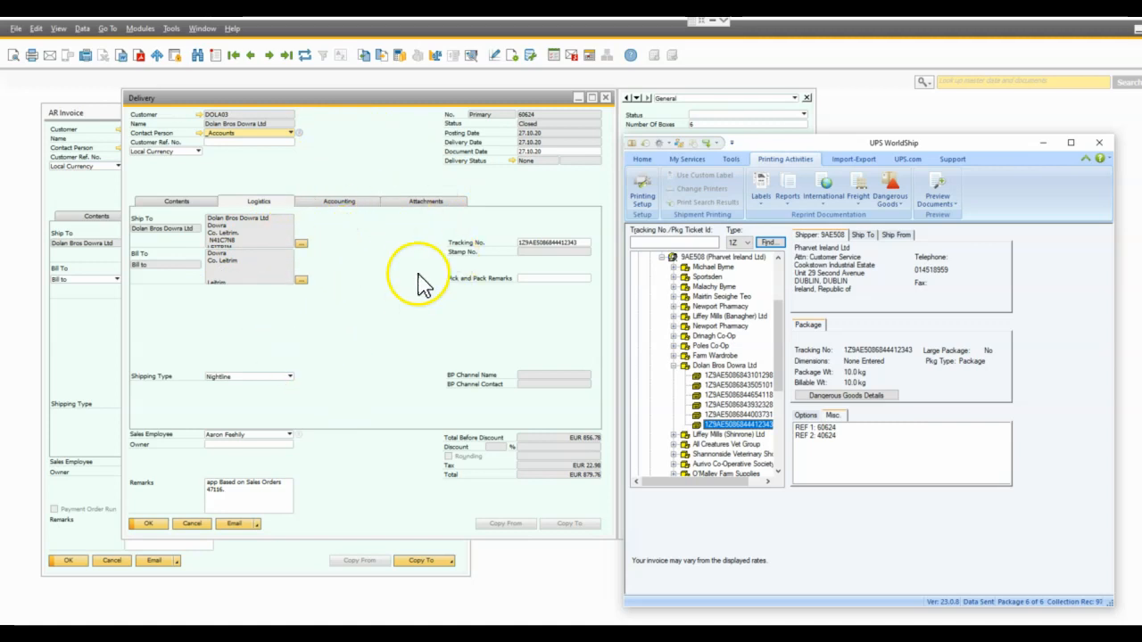
{"action": "mouse_move", "coordinate": [790, 290]}
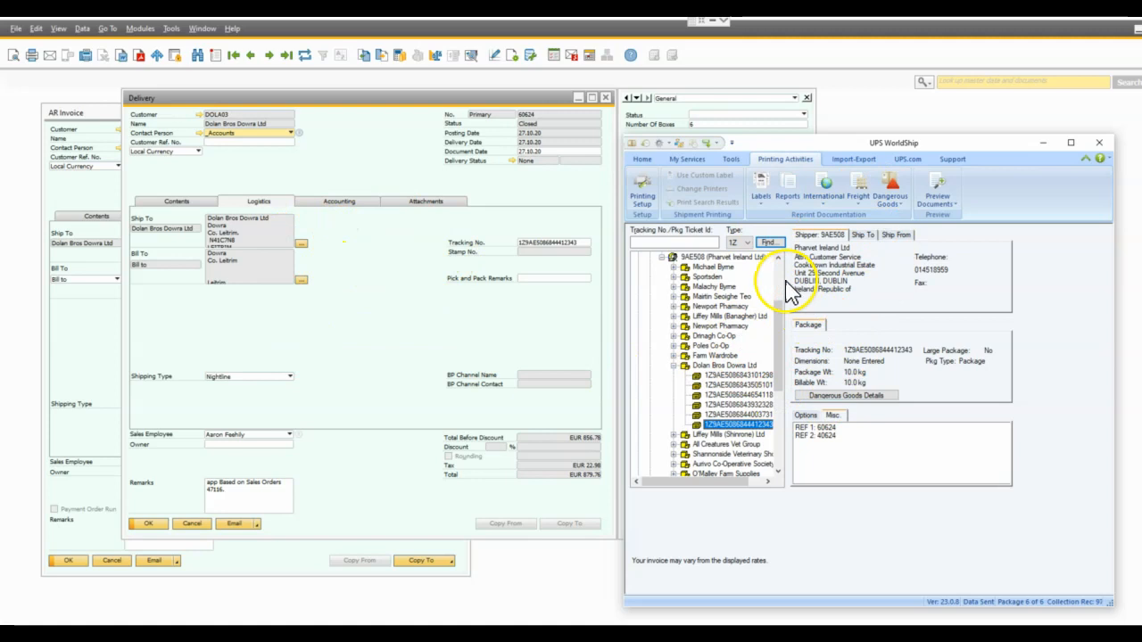
{"action": "mouse_move", "coordinate": [816, 272]}
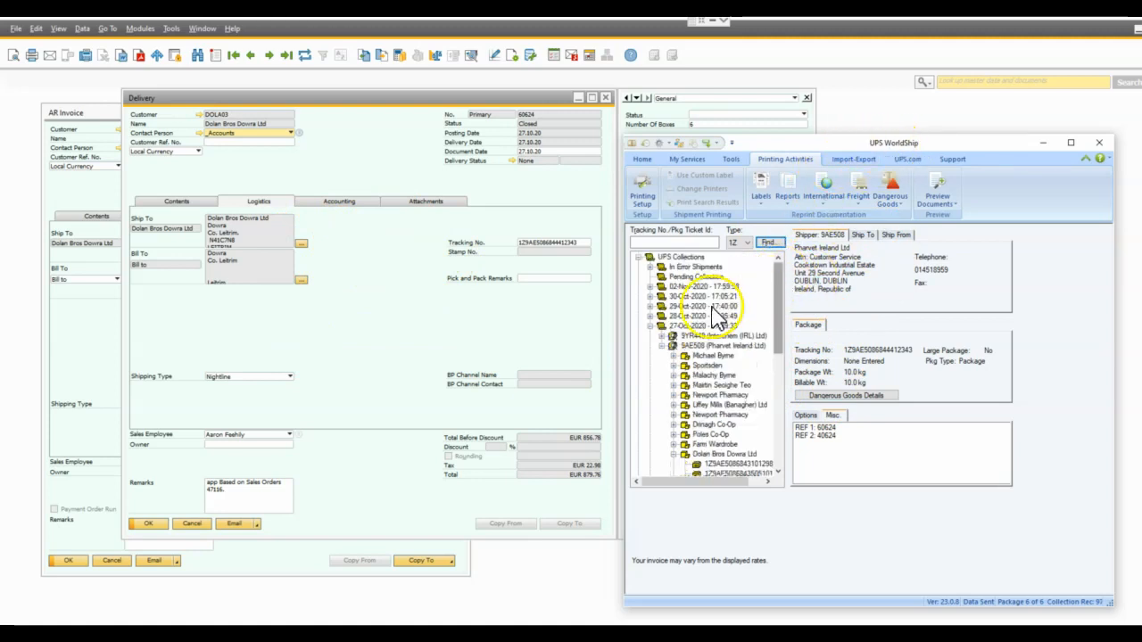
{"action": "scroll", "scroll_direction": "down", "scroll_amount": 3}
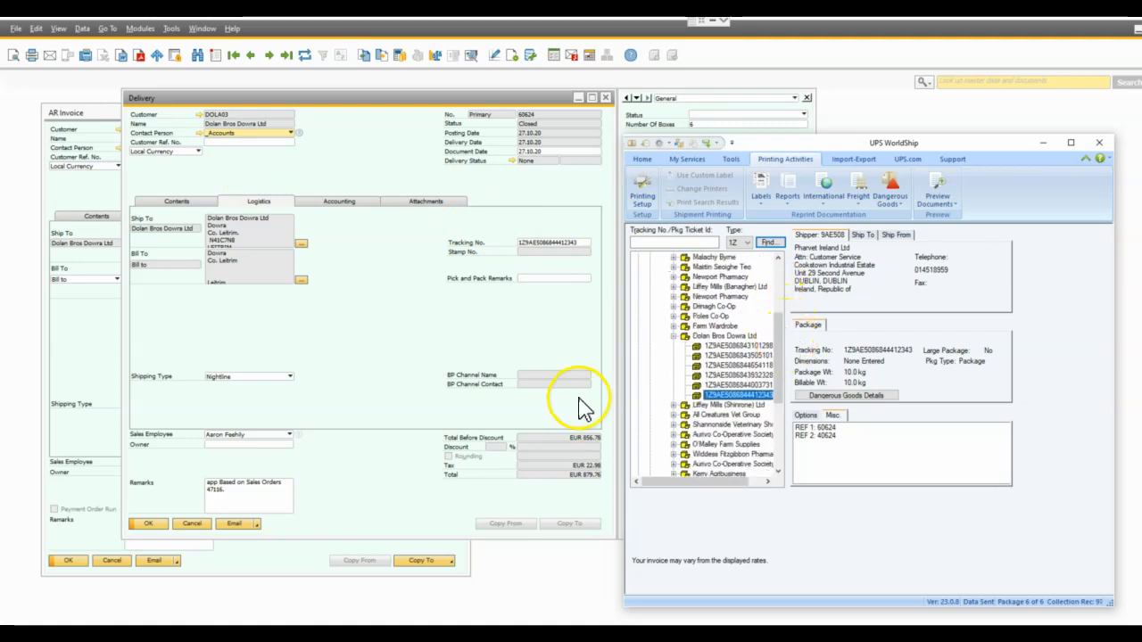
{"action": "mouse_move", "coordinate": [522, 406]}
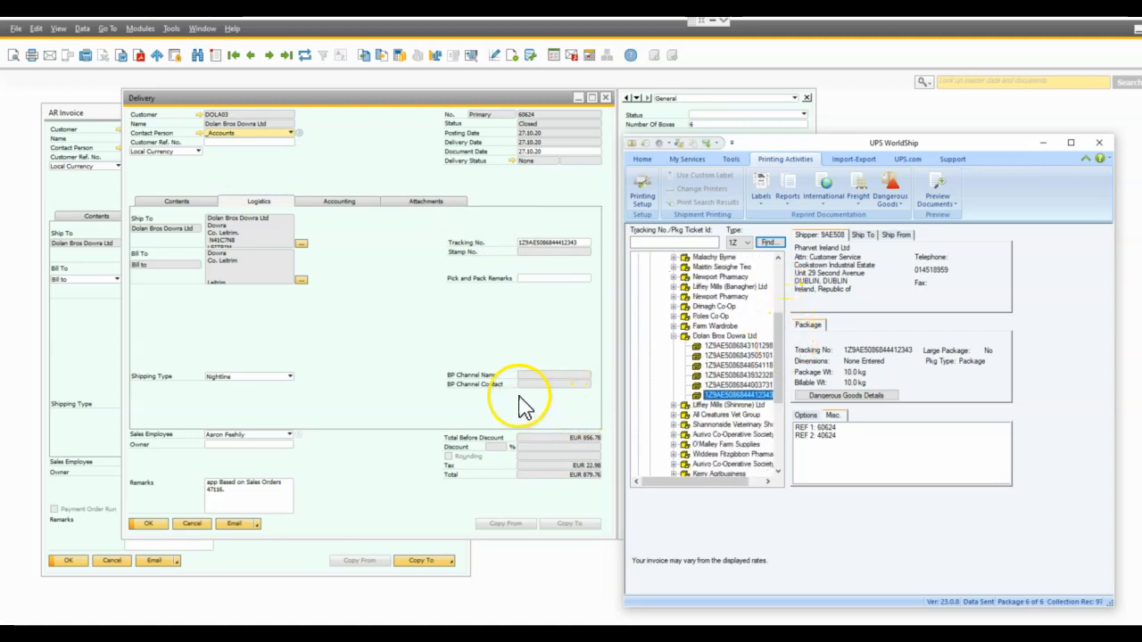